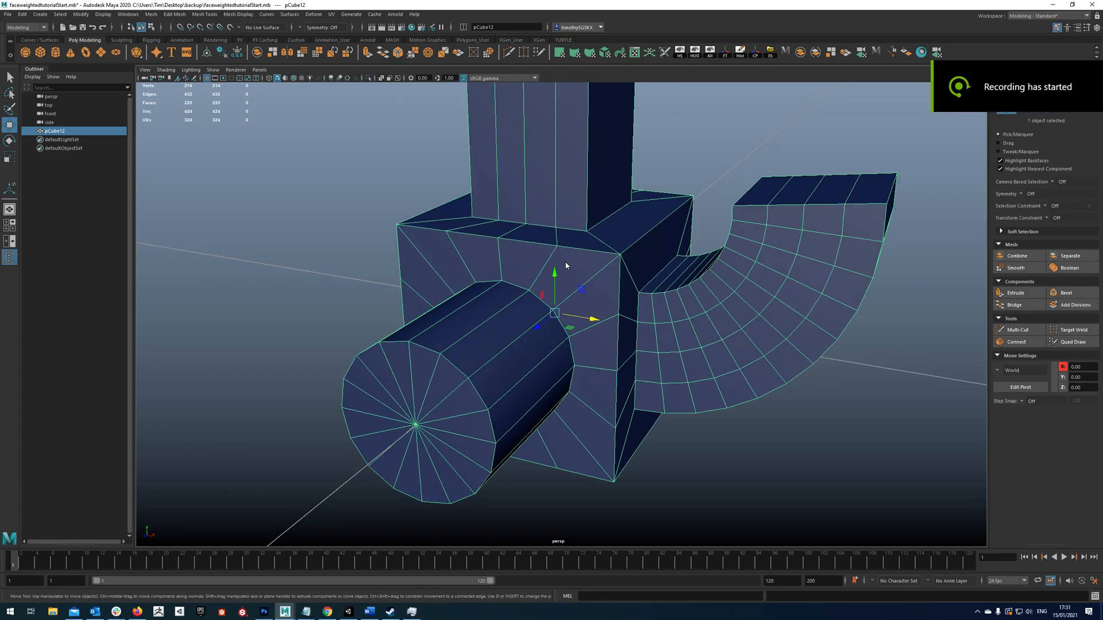
Step: Orbit around and underneath the block mesh to find its hard outline edges
left_click_drag(566, 265, 586, 283)
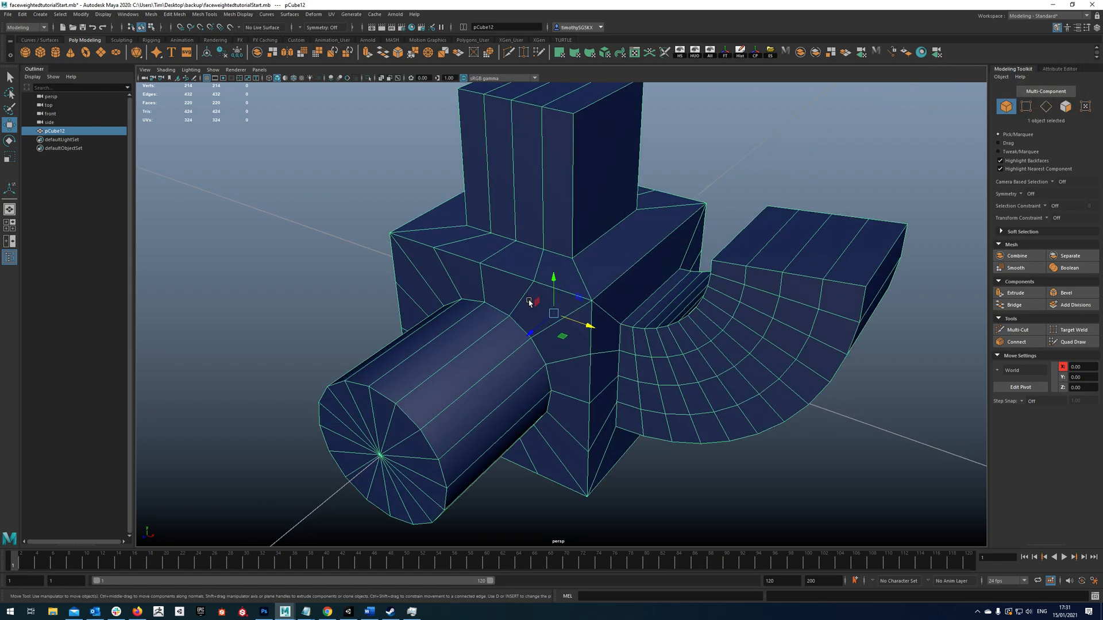
mouse_move(524, 297)
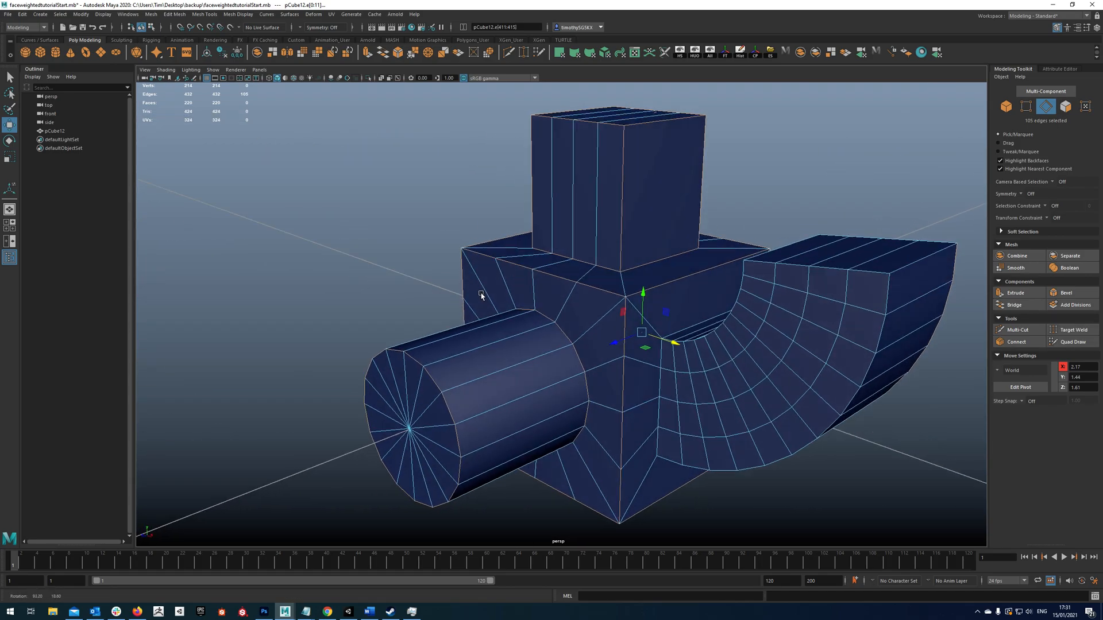
left_click_drag(481, 296, 605, 309)
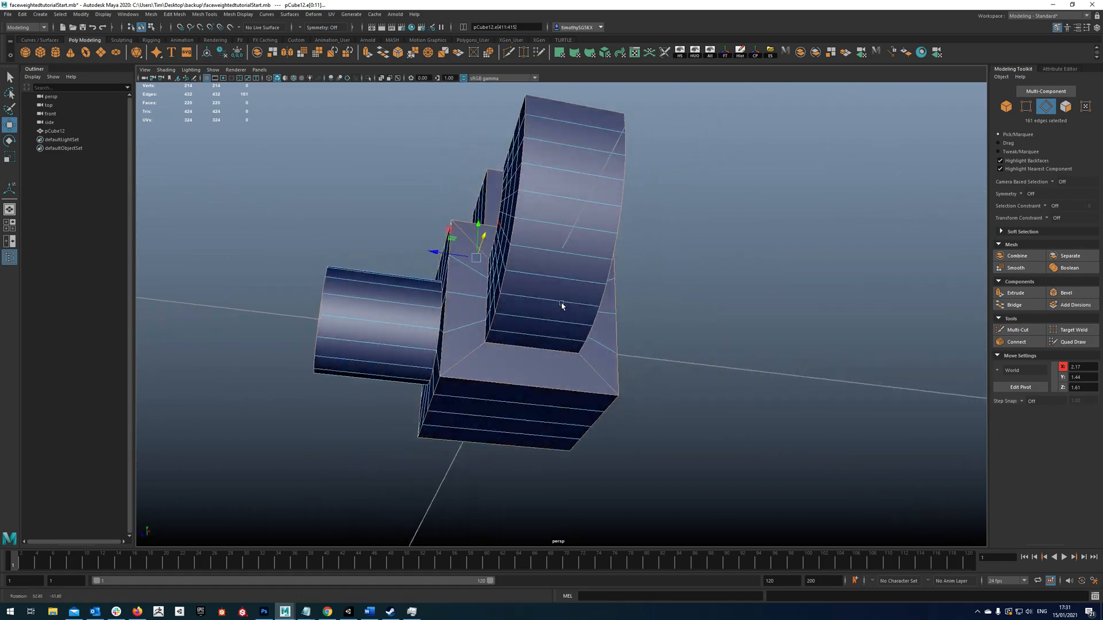
left_click_drag(562, 306, 517, 295)
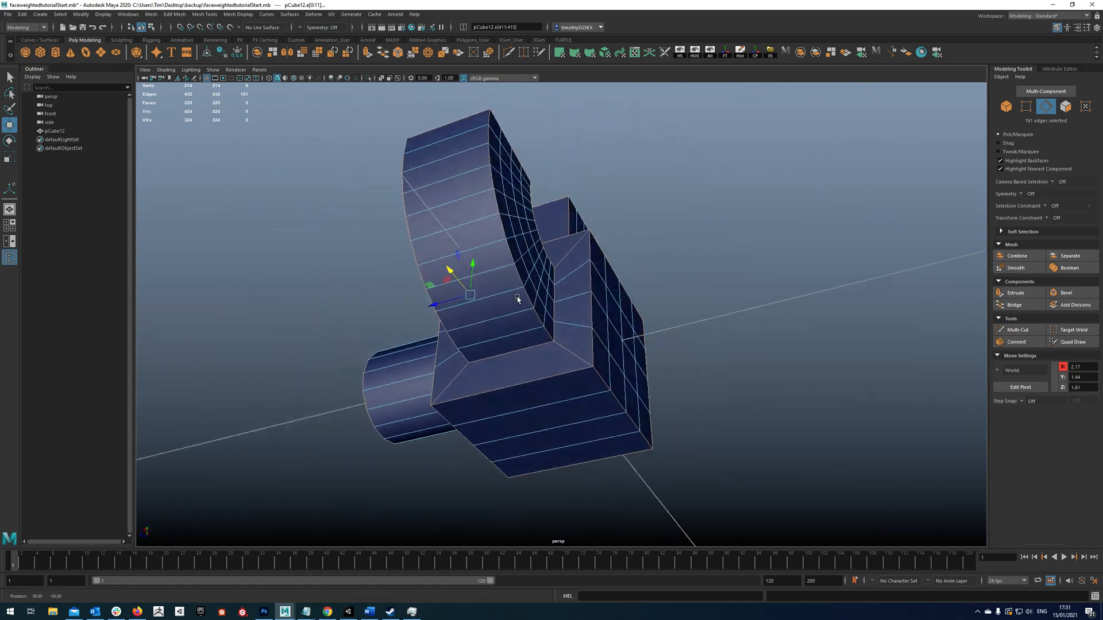
left_click_drag(517, 299, 606, 354)
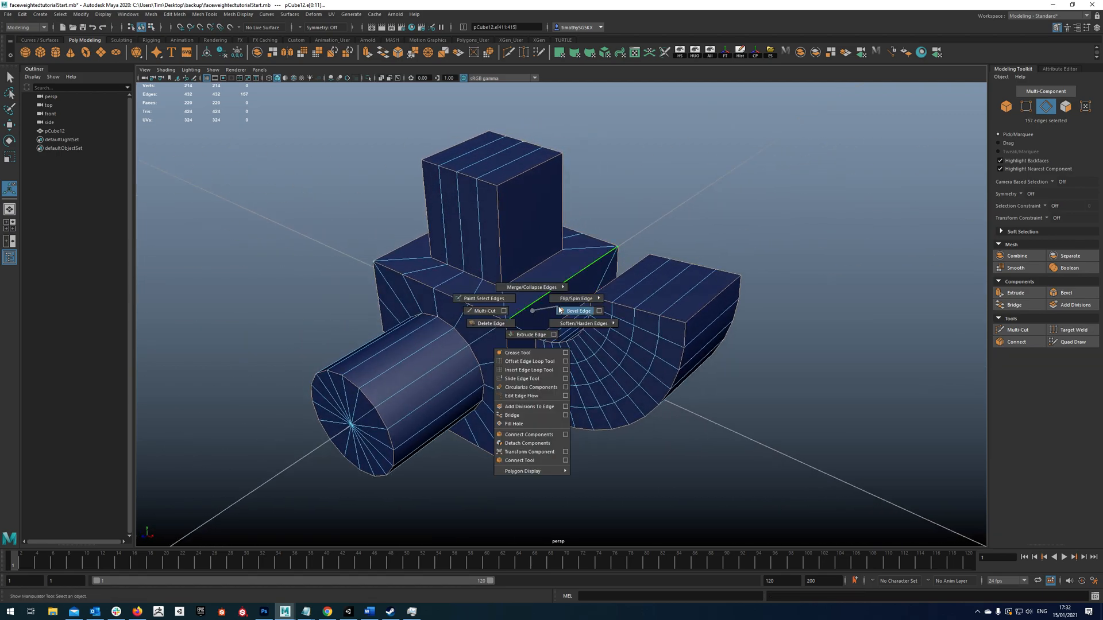
Step: Add the missing long top edge and check the ~160 selected hard edges from all sides
left_click(577, 312)
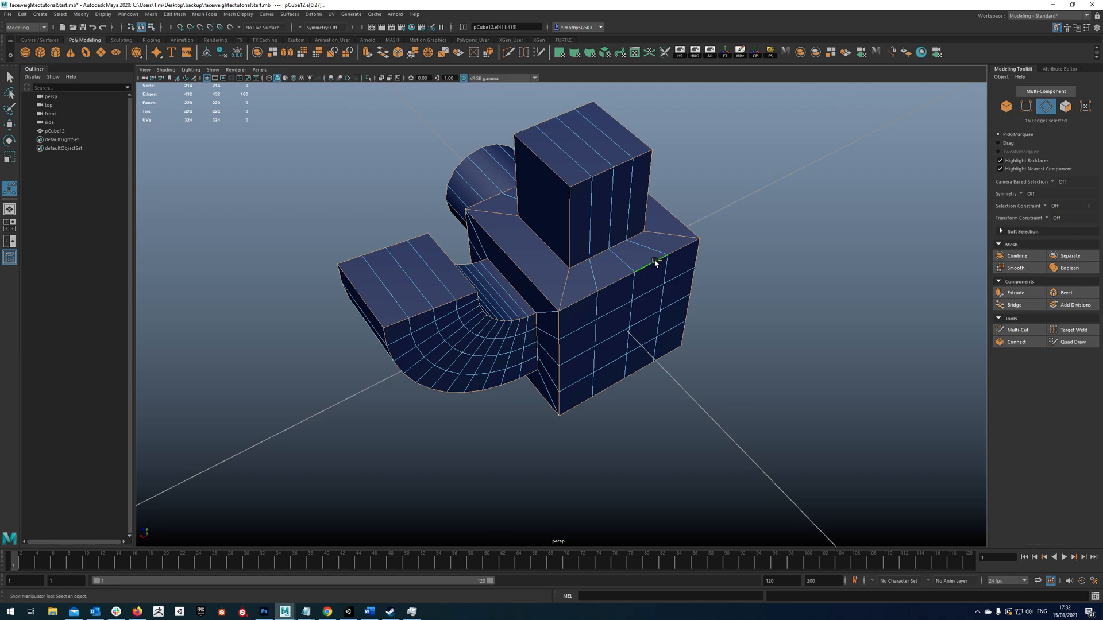
left_click_drag(654, 264, 719, 257)
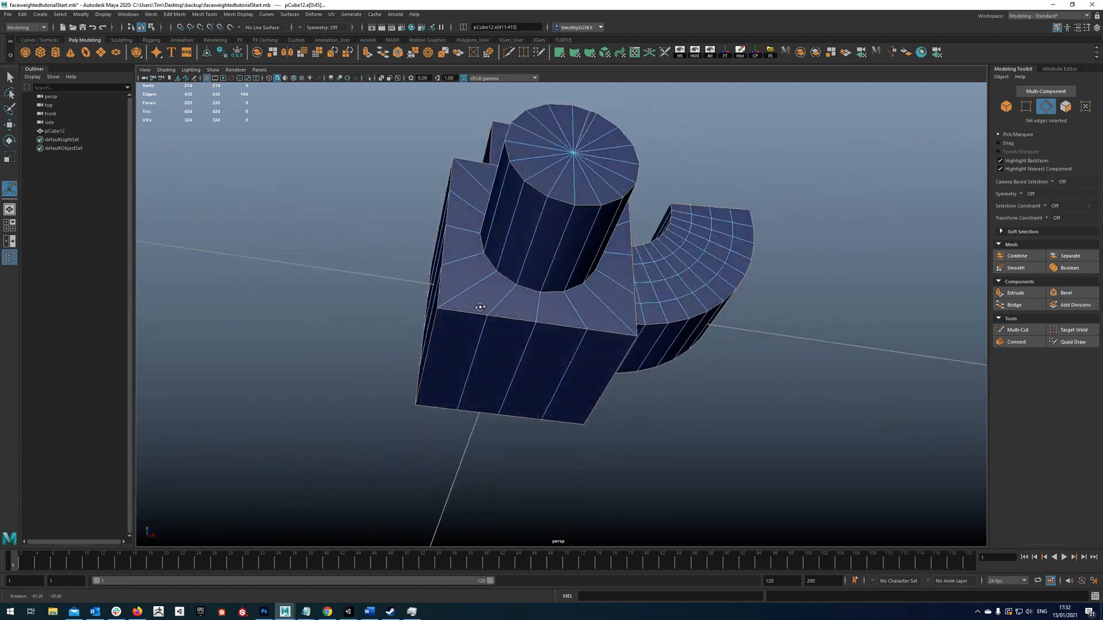
left_click_drag(480, 308, 510, 348)
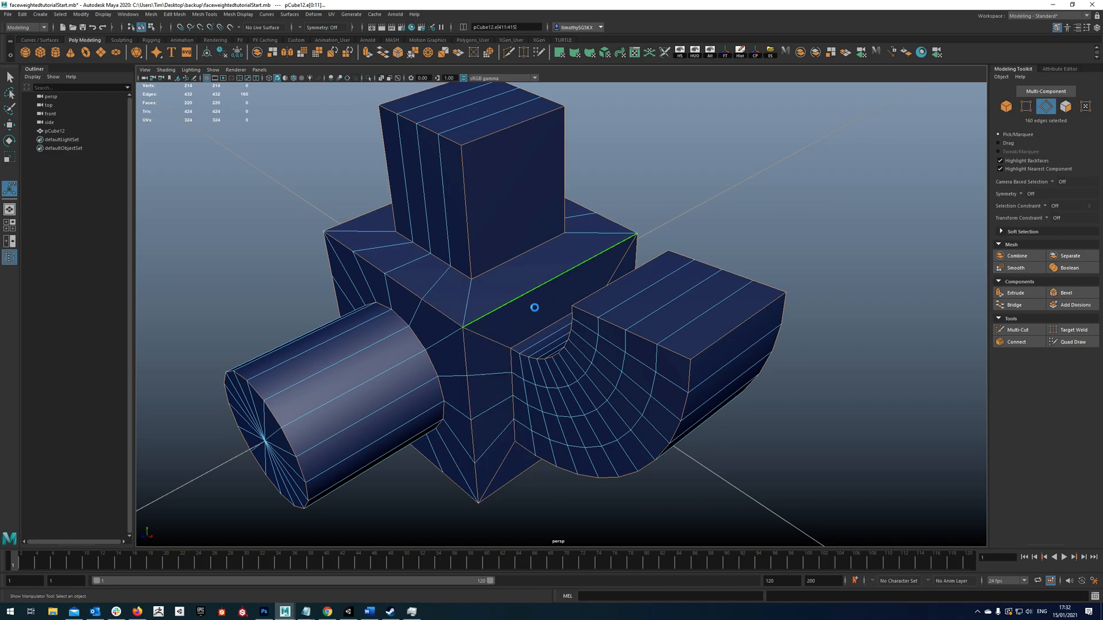
left_click(1066, 293)
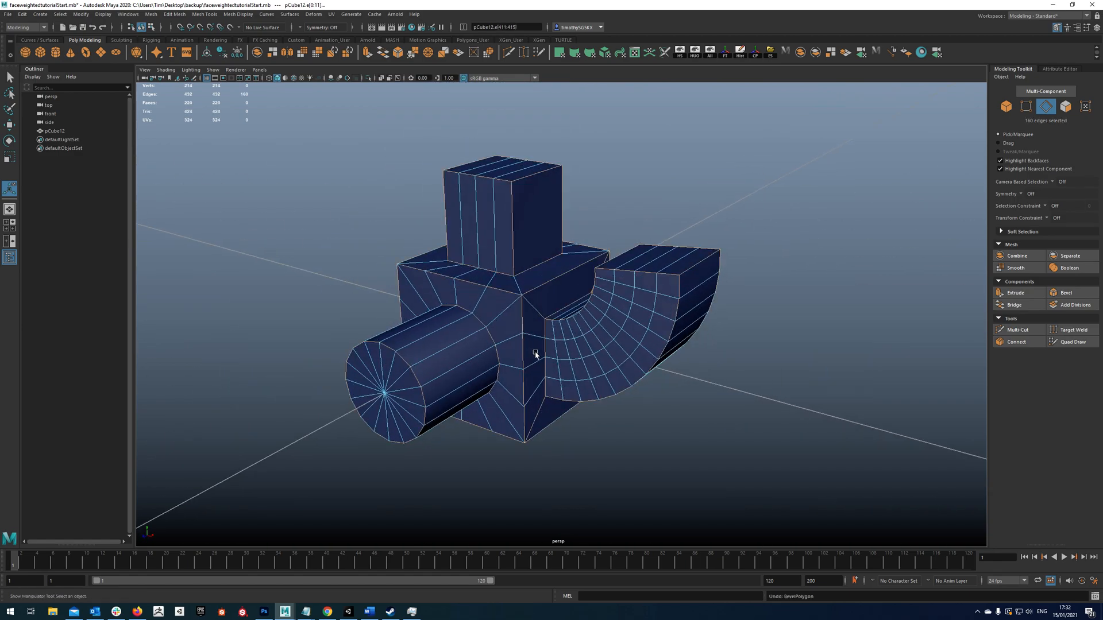
left_click_drag(534, 351, 600, 313)
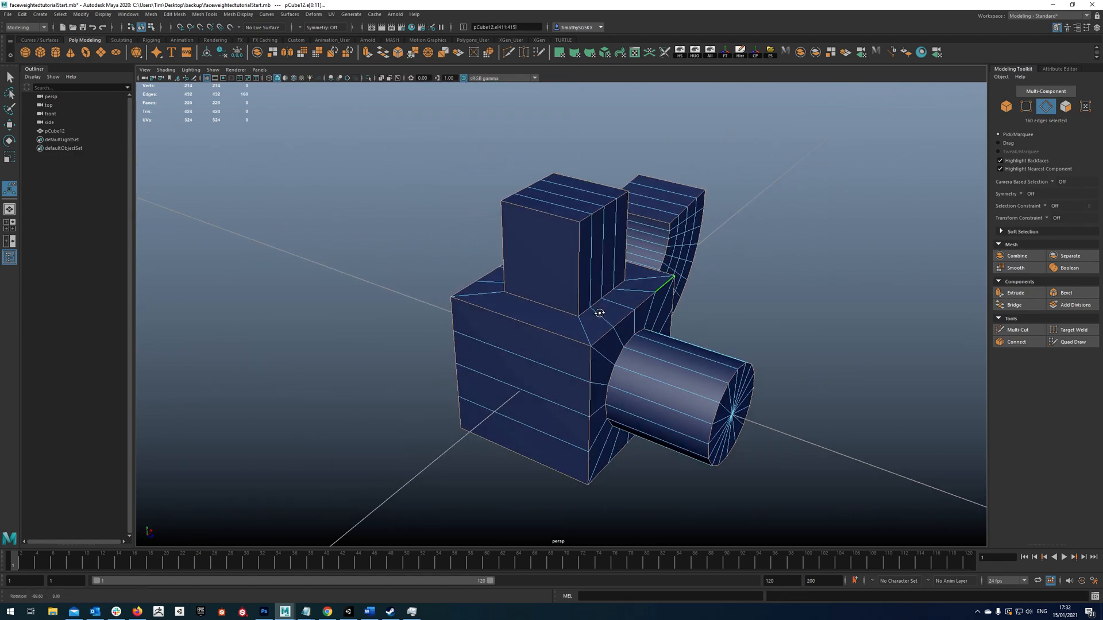
left_click_drag(600, 312, 512, 302)
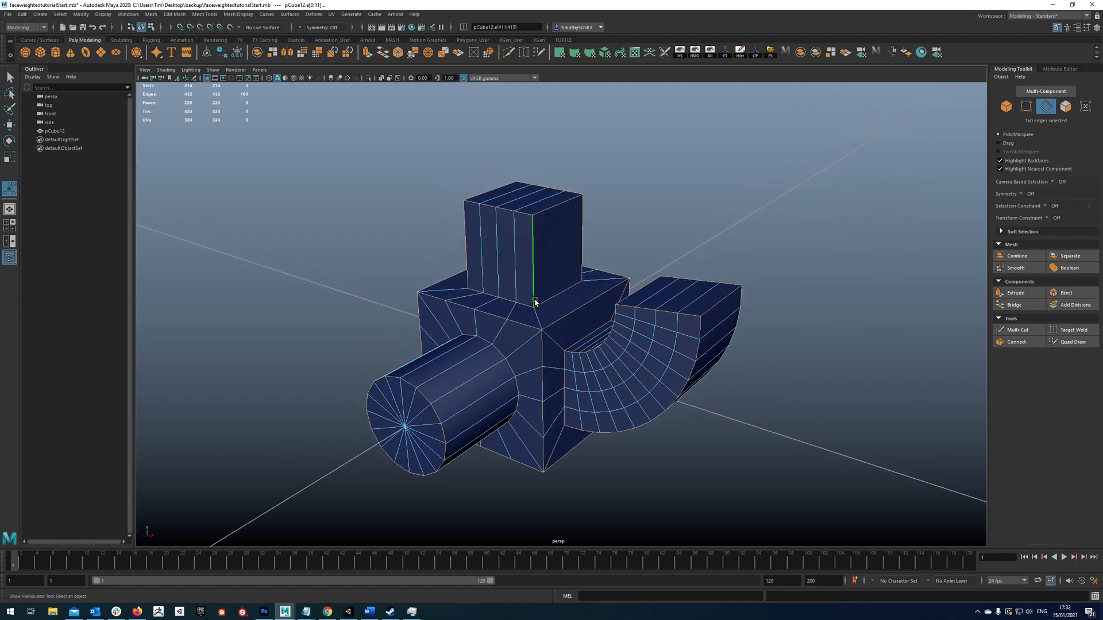
Step: Duplicate the block mesh (Ctrl+D), set pCube12 aside and switch to pCube13's edges
key("ctrl+d")
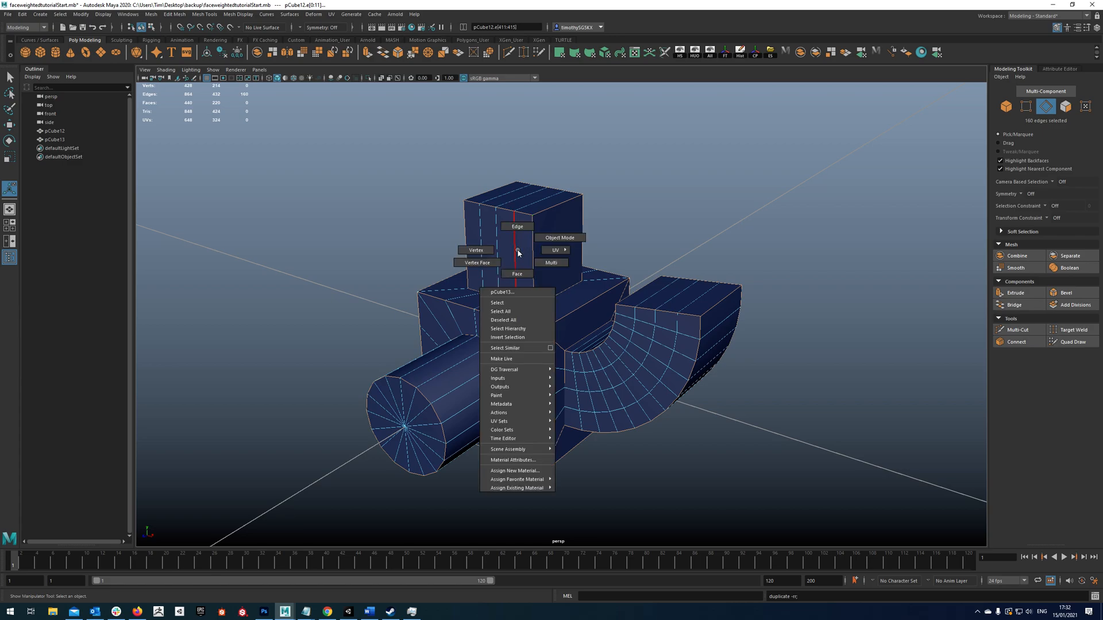
left_click(560, 237)
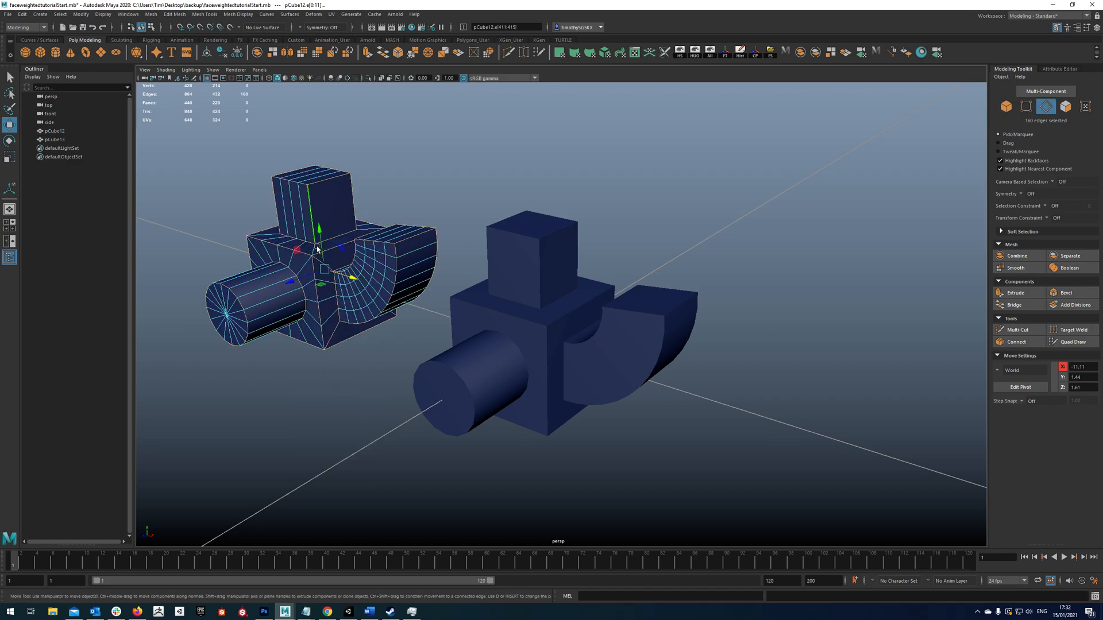
right_click(541, 249)
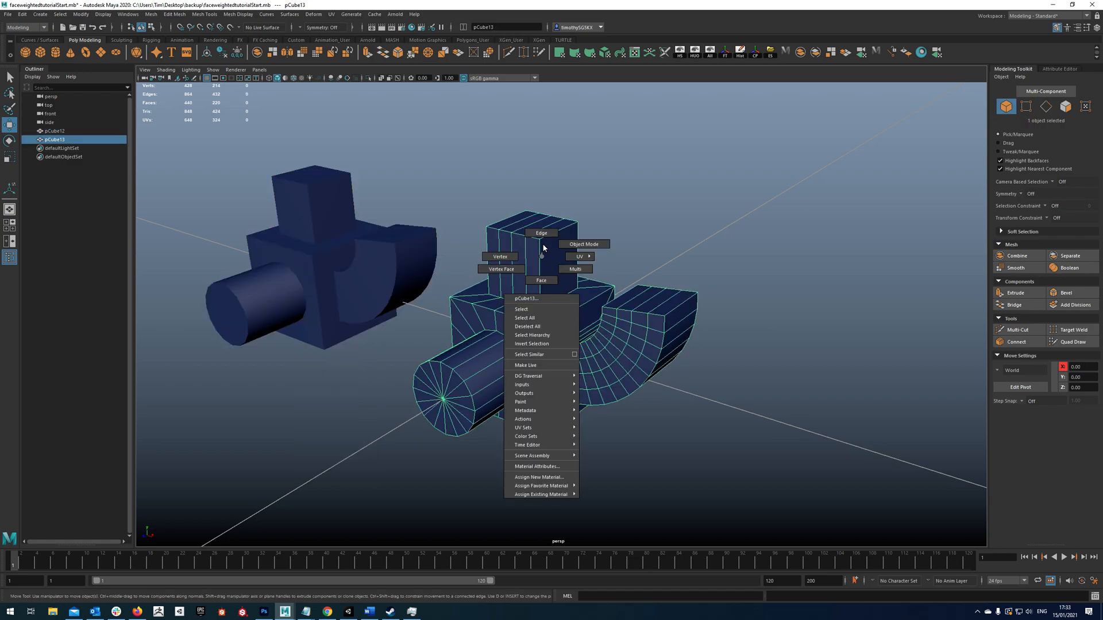
left_click(540, 233)
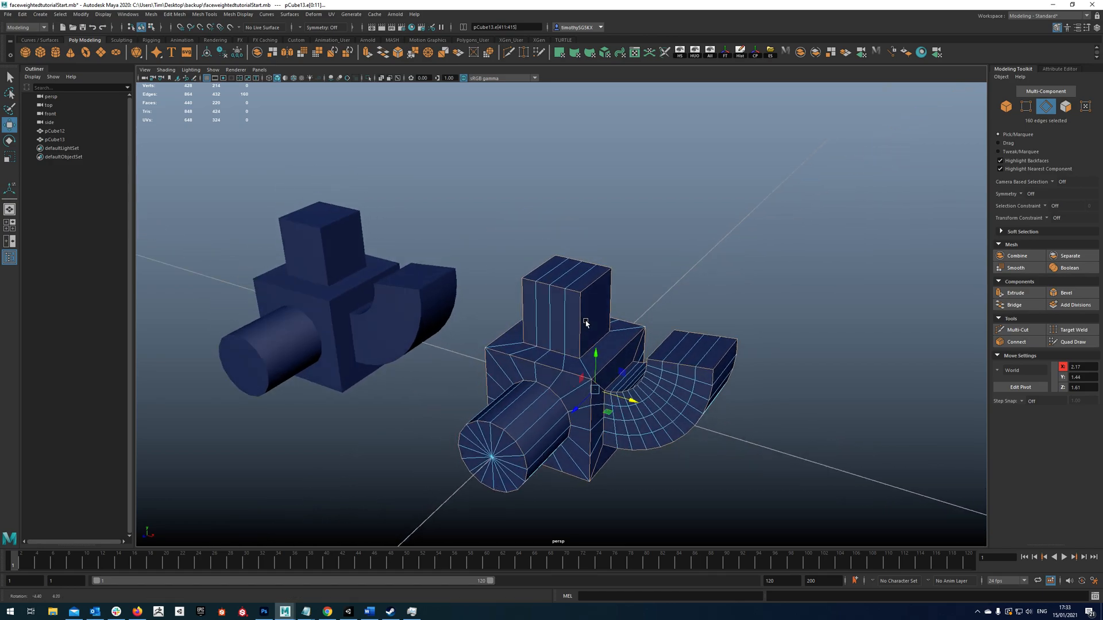
left_click_drag(563, 317, 458, 324)
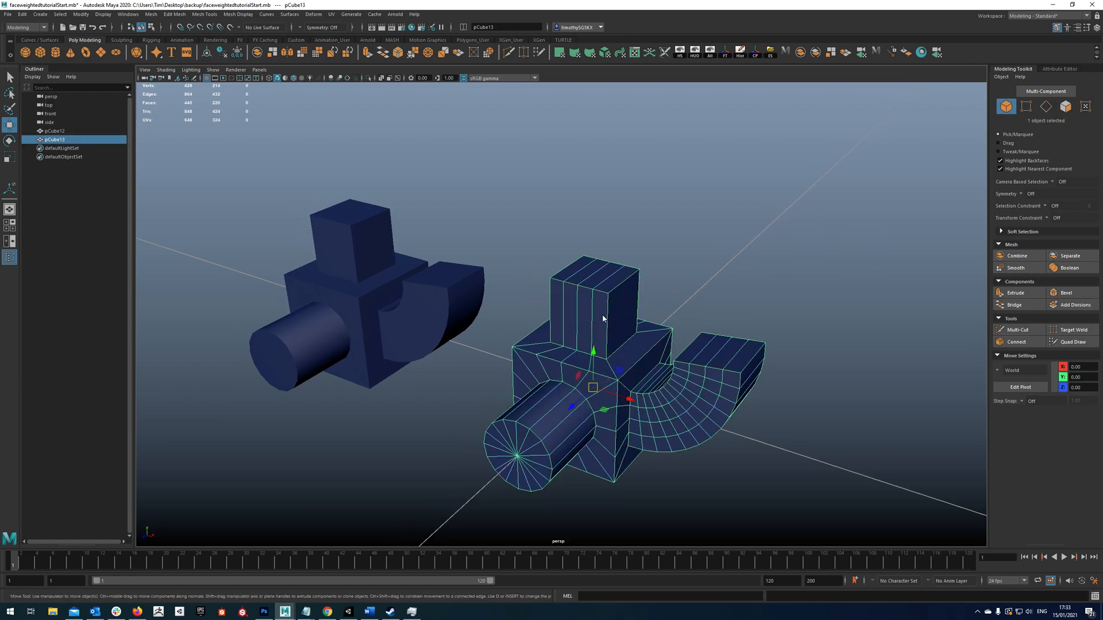
Step: Bevel the right-hand block's selected edges with Fraction 0.3
right_click(602, 319)
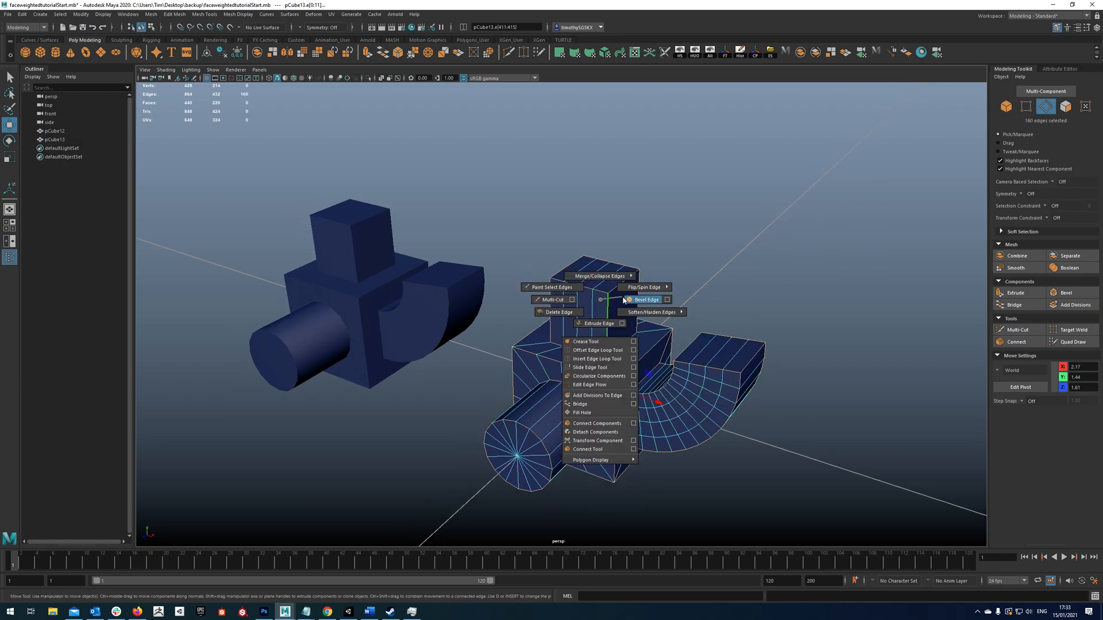
left_click(645, 300)
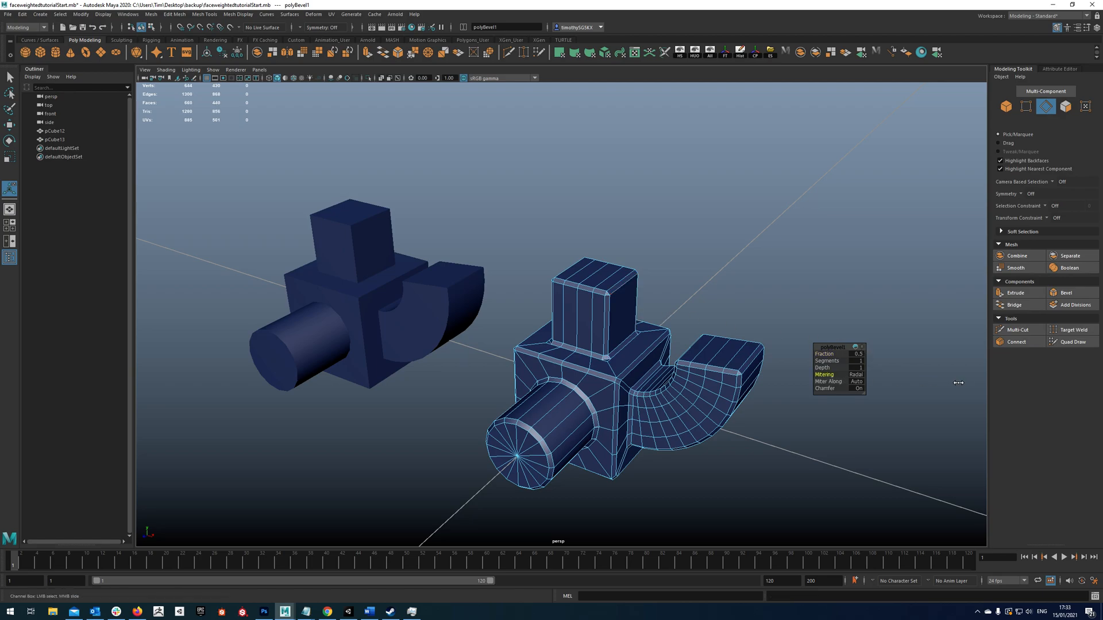
left_click(857, 374)
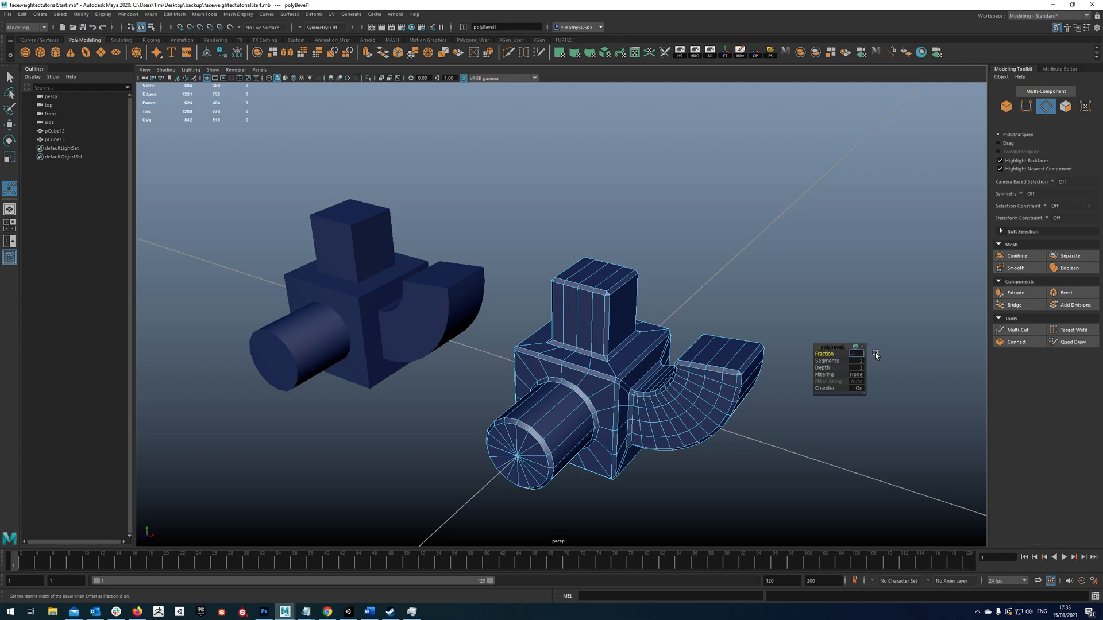
type("0.3")
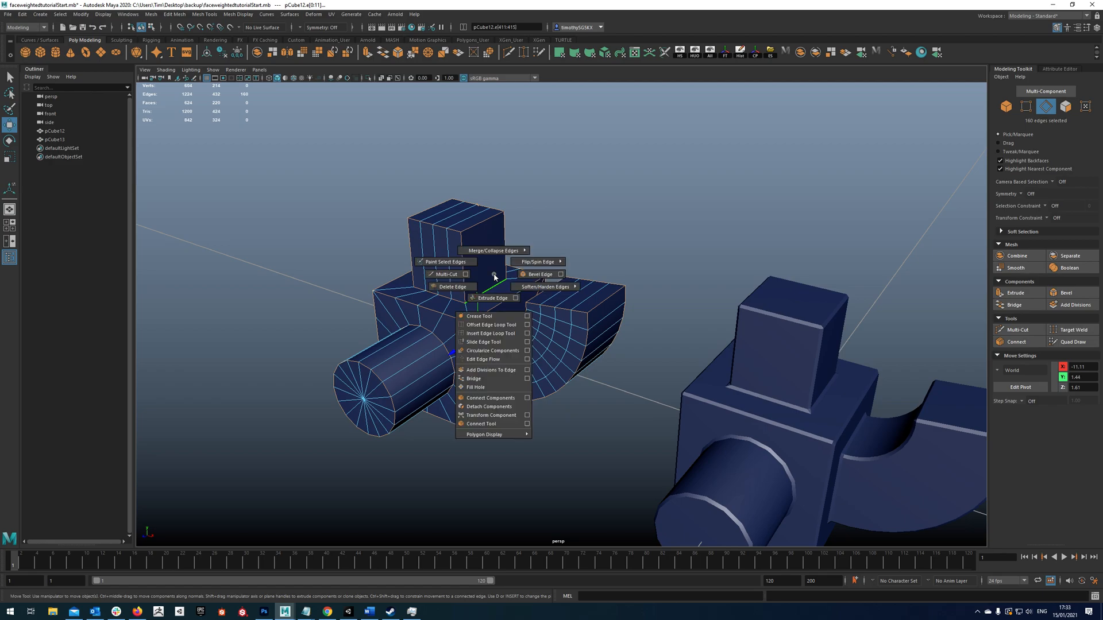
Step: Bevel the left block's edges and adjust the polyBevel2 Segments value
left_click(539, 273)
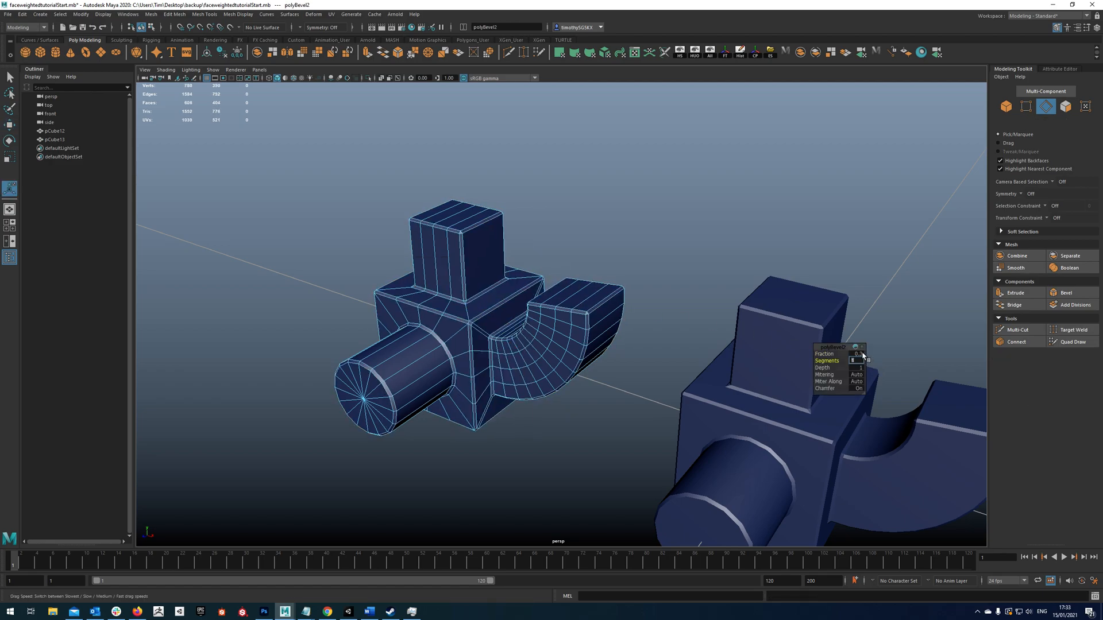
left_click(857, 367)
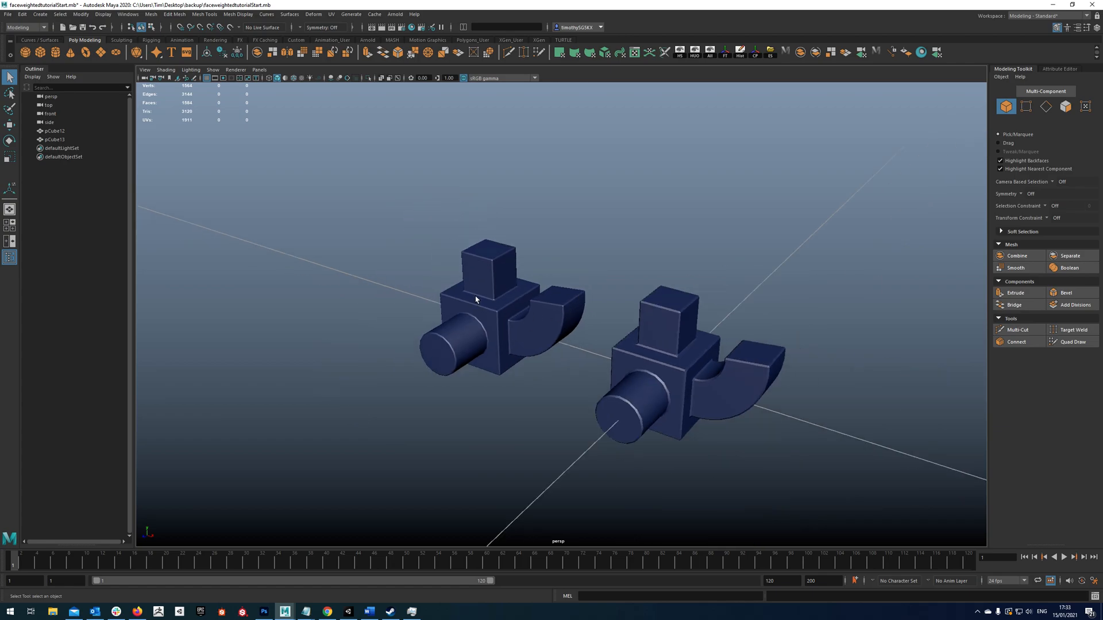
Step: Select pCube12 then pCube13 and bring up the Transfer Attributes options
left_click(474, 299)
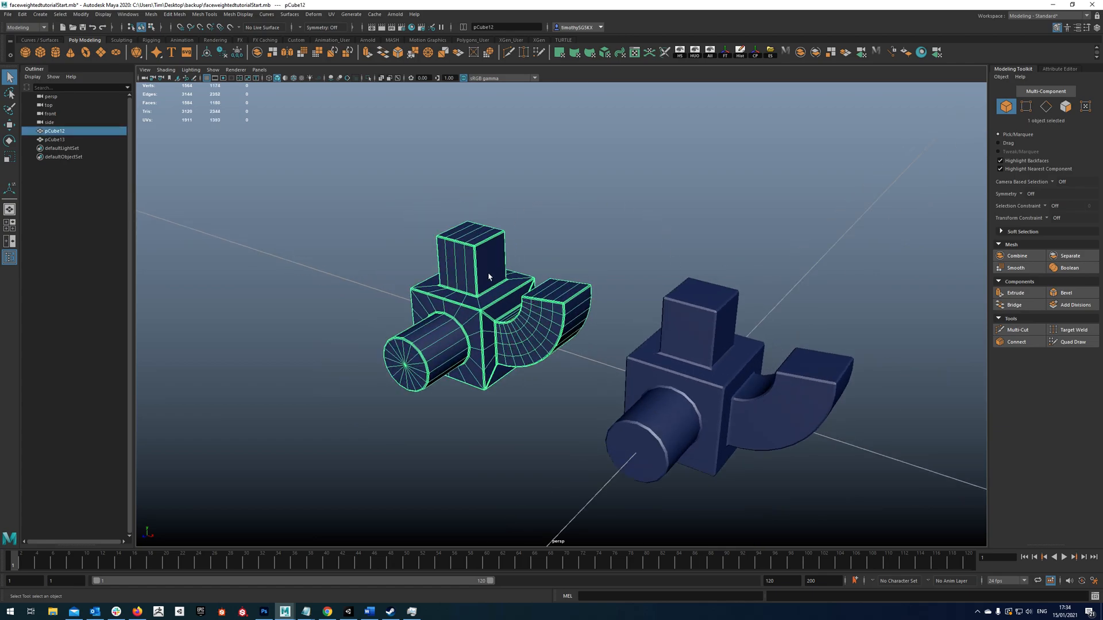
left_click(681, 321)
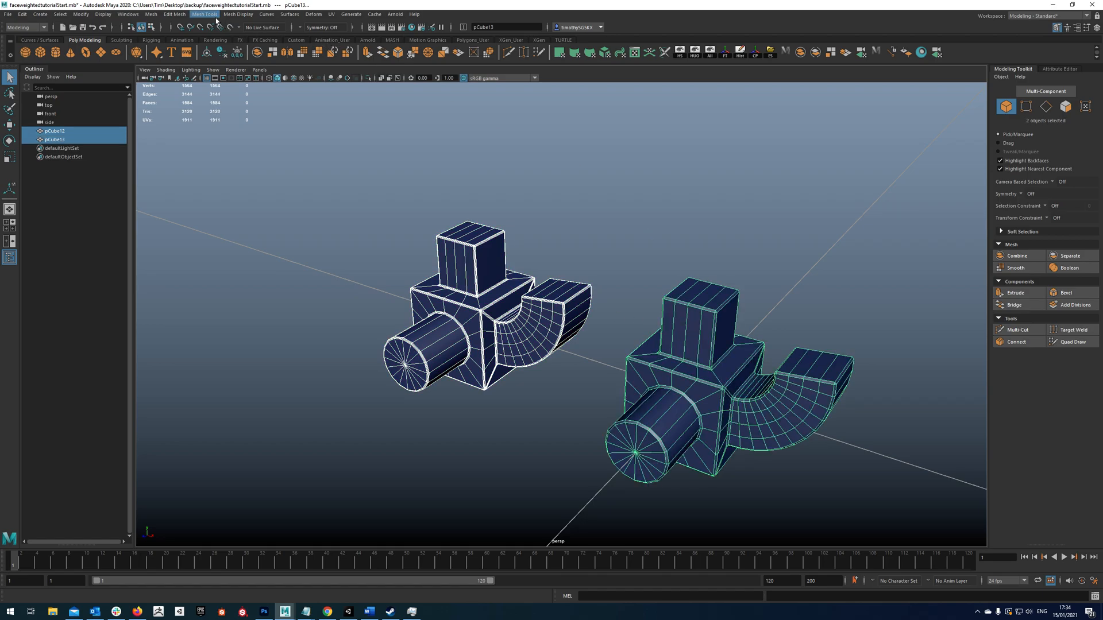
left_click(150, 14)
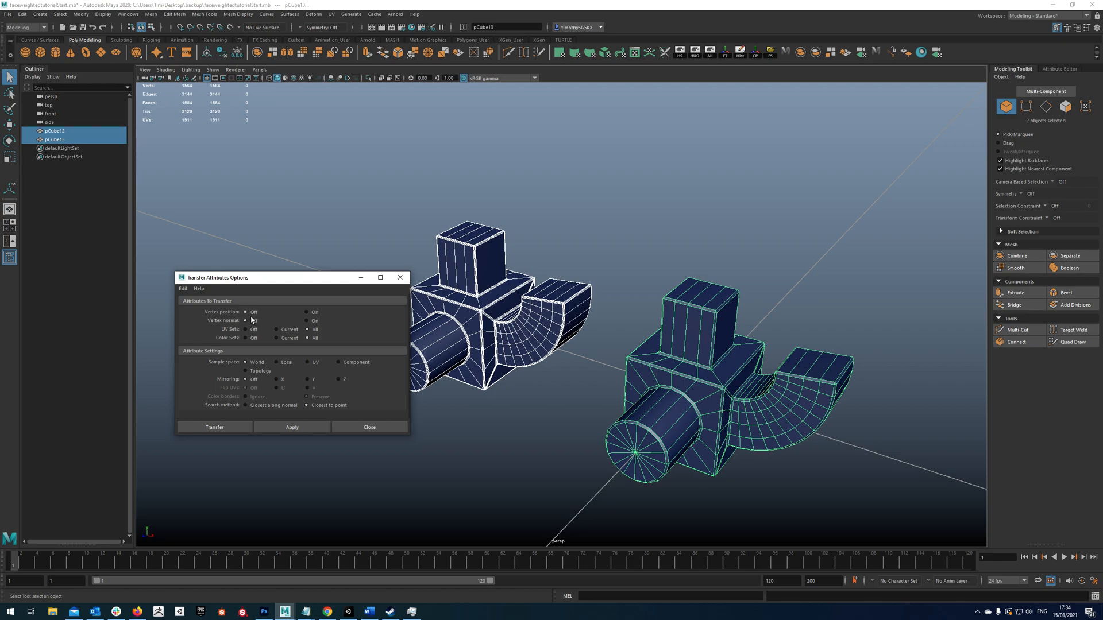
Step: Set Vertex normal to On and Sample space to Local
left_click(308, 322)
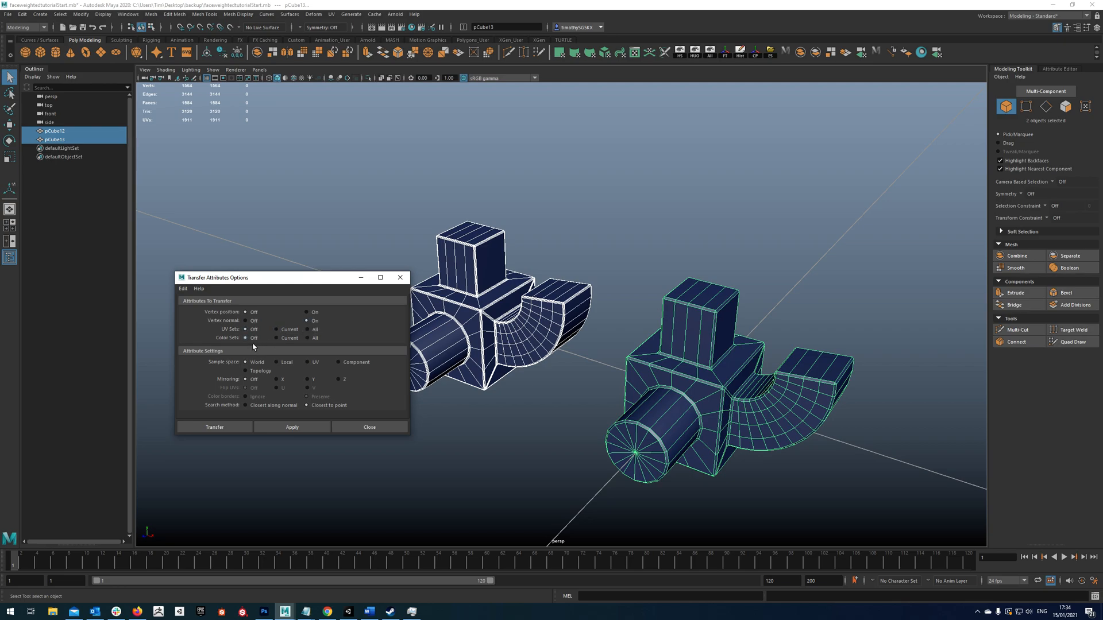
left_click(276, 362)
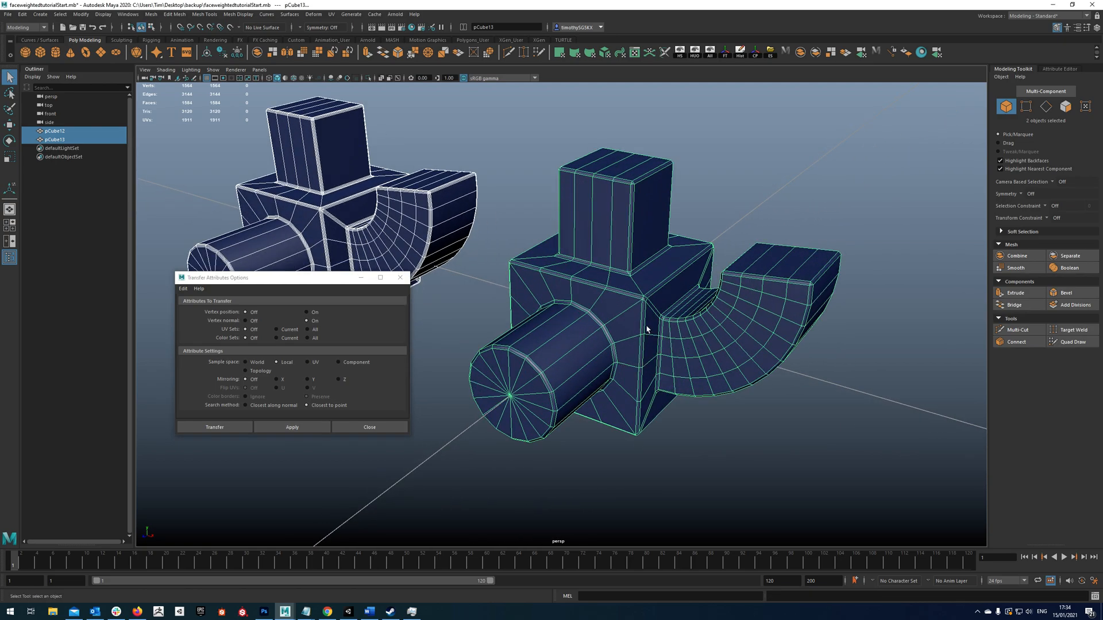
Step: Orbit around both blocks to compare the transferred soft-edge shading
left_click_drag(633, 318, 672, 365)
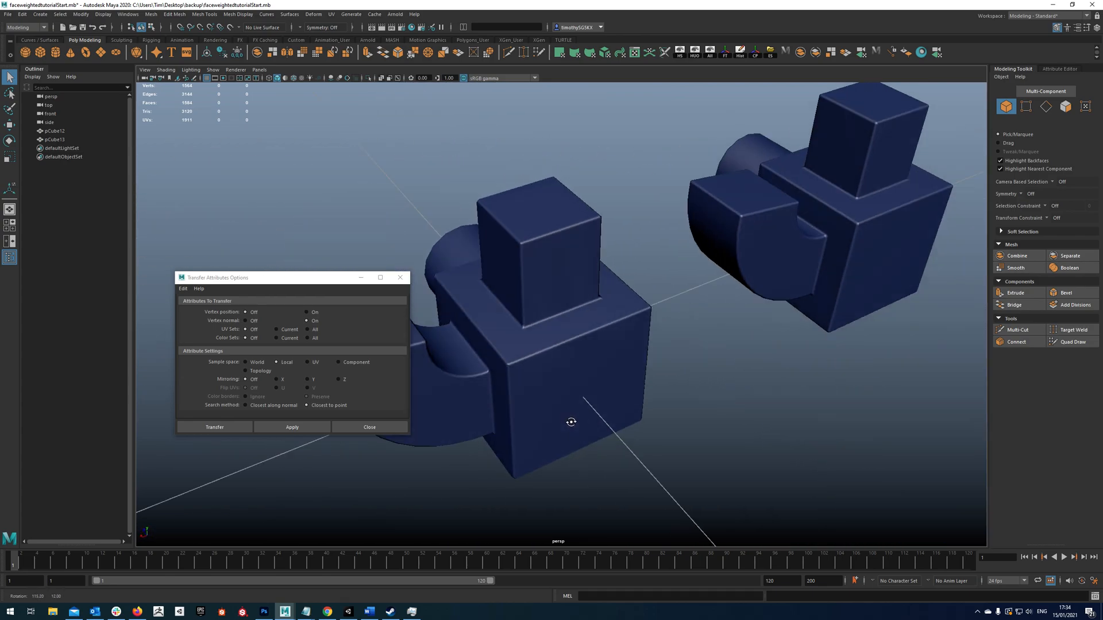
left_click_drag(570, 421, 701, 389)
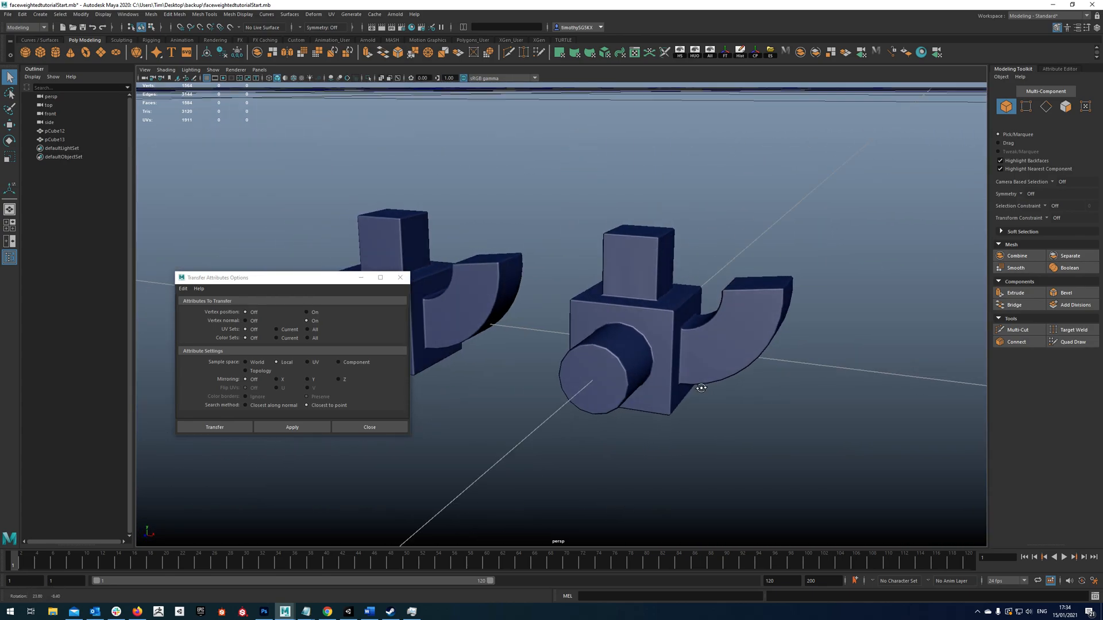
left_click_drag(701, 388, 709, 378)
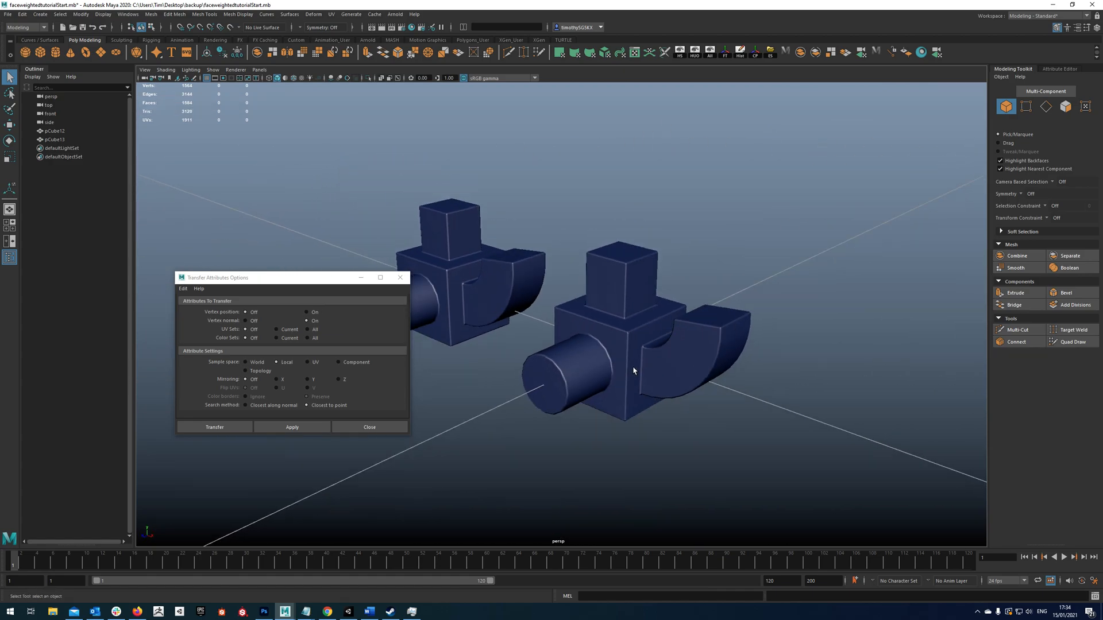
left_click_drag(633, 365, 640, 345)
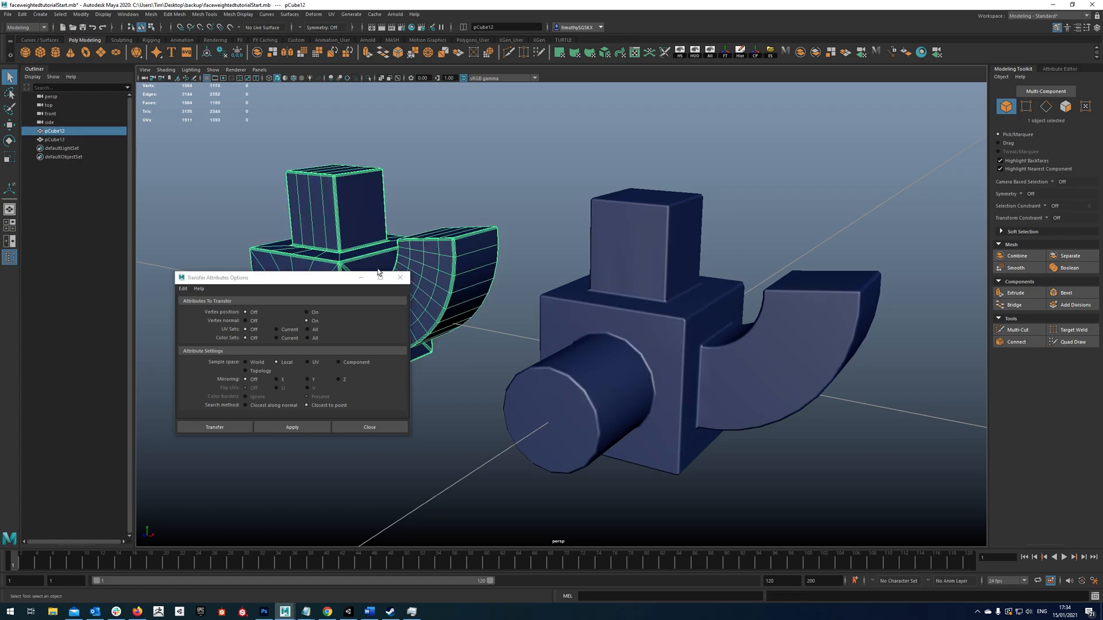
Step: Delete the bevelled clone pCube12 and inspect the remaining block's smooth shading
left_click(54, 139)
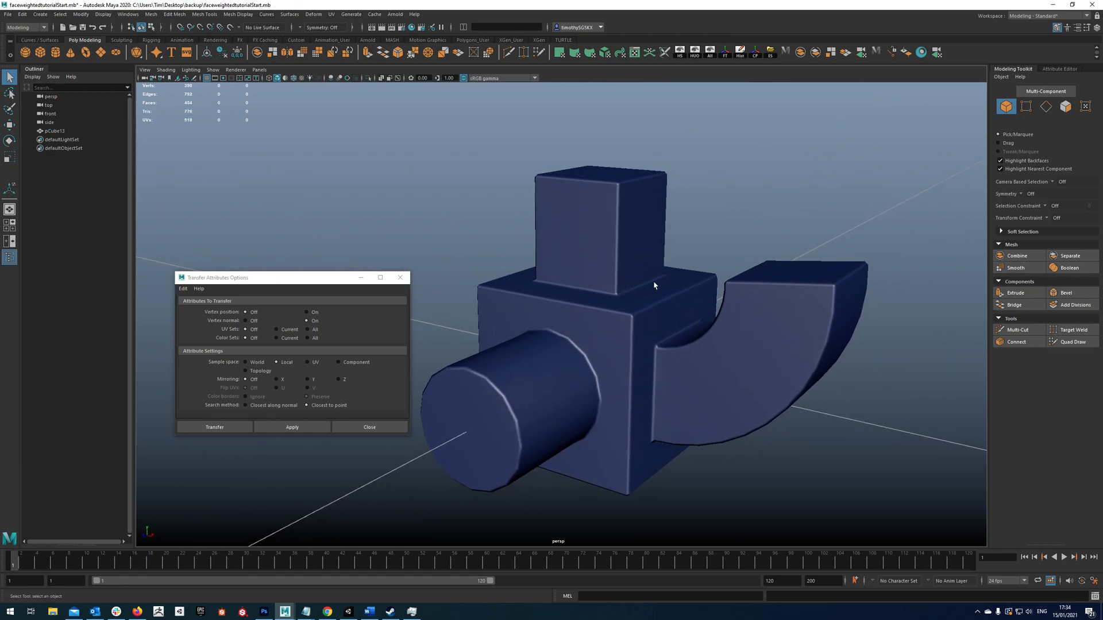
left_click_drag(654, 286, 574, 331)
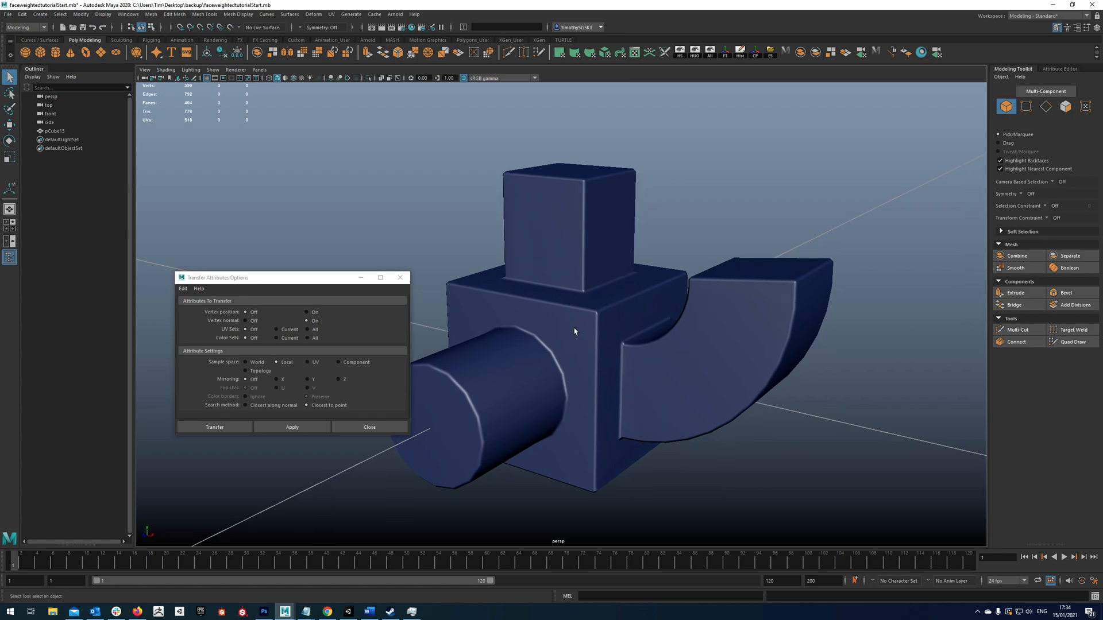